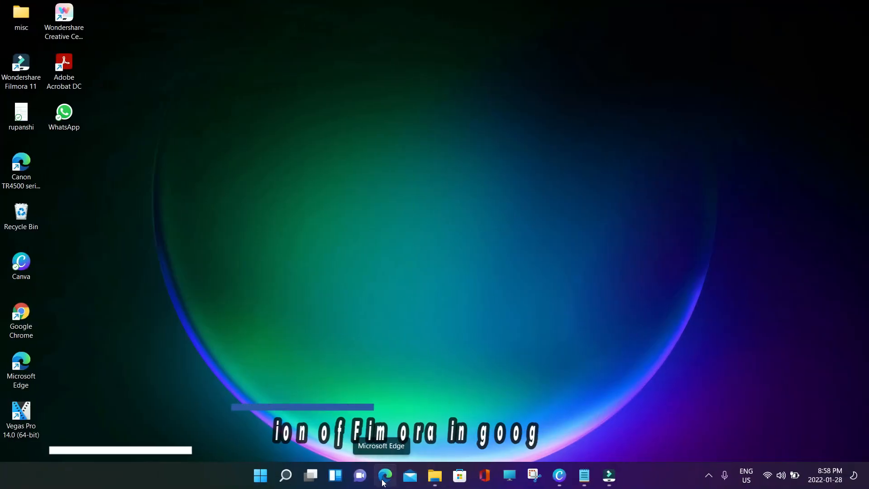
Step: Launch Microsoft Edge from the taskbar and view Bing results for the latest Filmora version
left_click(385, 474)
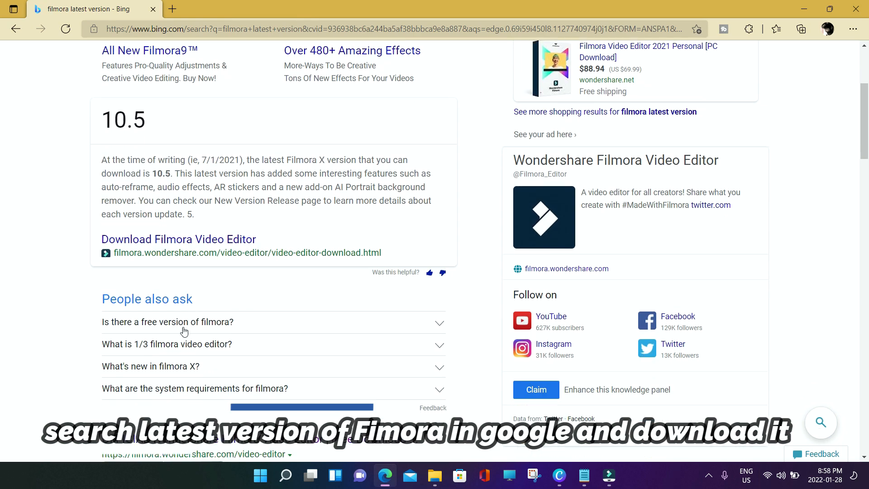
left_click(179, 239)
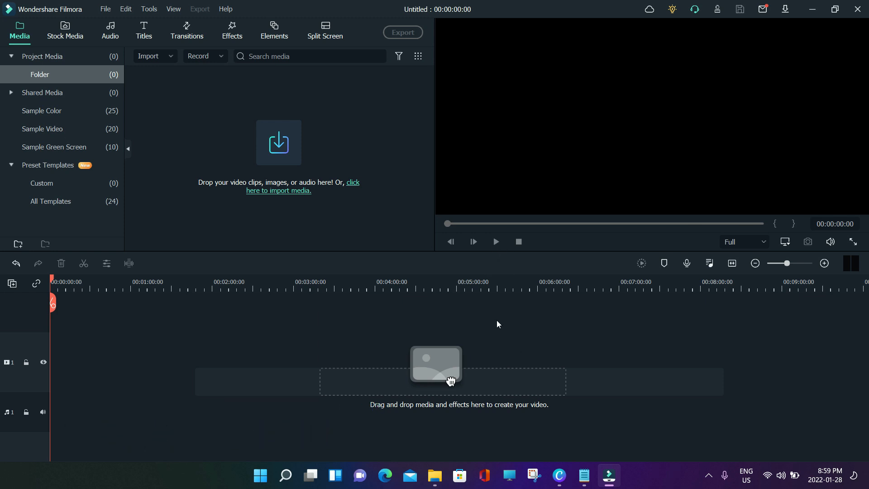
mouse_move(254, 157)
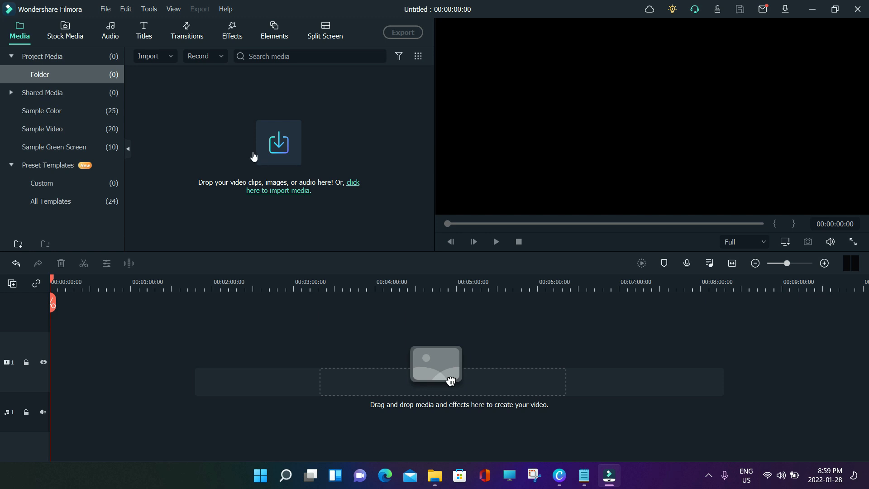
mouse_move(297, 167)
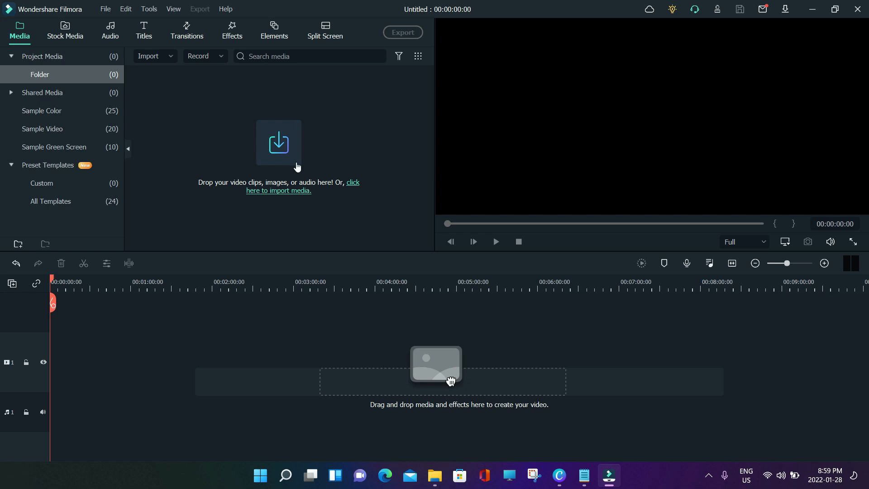
mouse_move(376, 178)
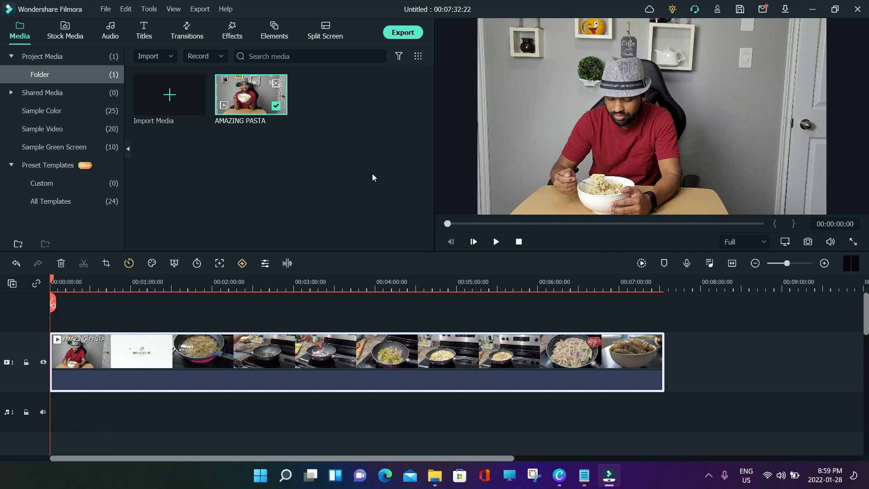
mouse_move(371, 209)
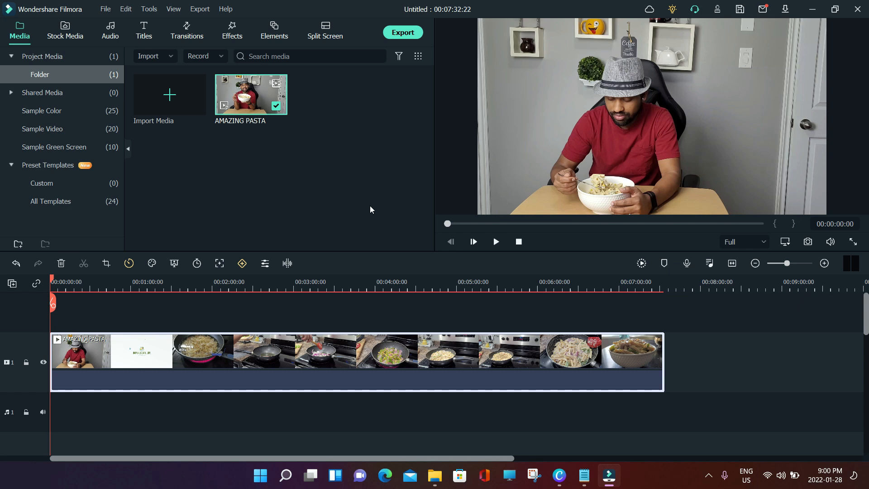
mouse_move(357, 220)
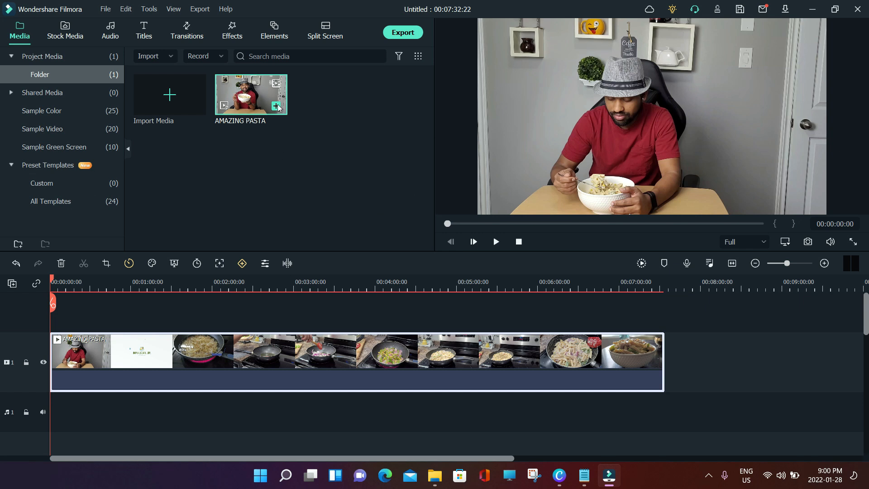
mouse_move(248, 130)
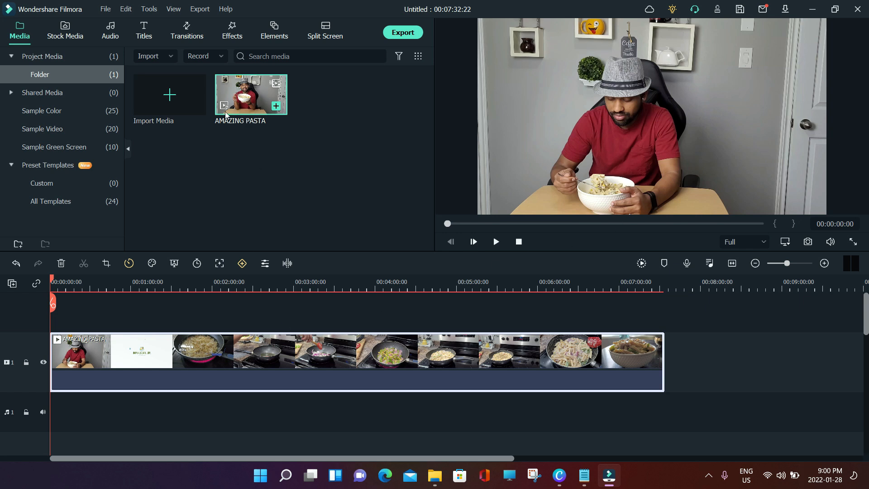
Step: Switch the library panel from project media to the Effects library
left_click(276, 105)
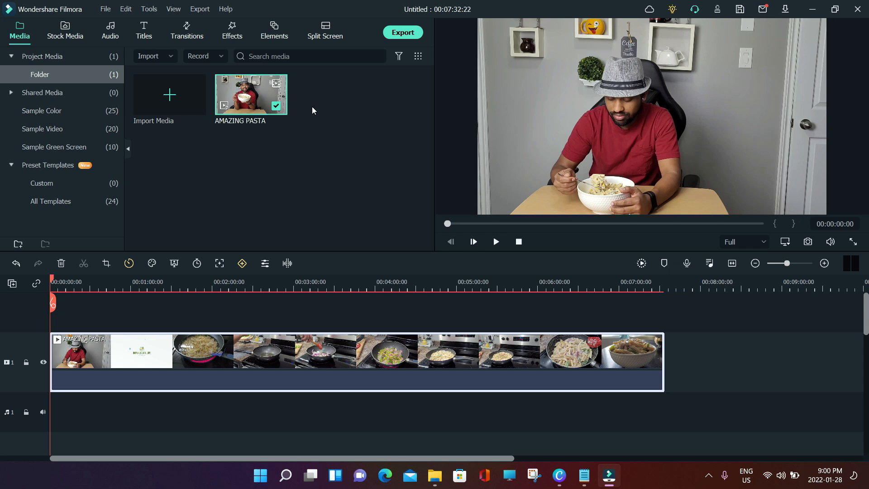
left_click(232, 28)
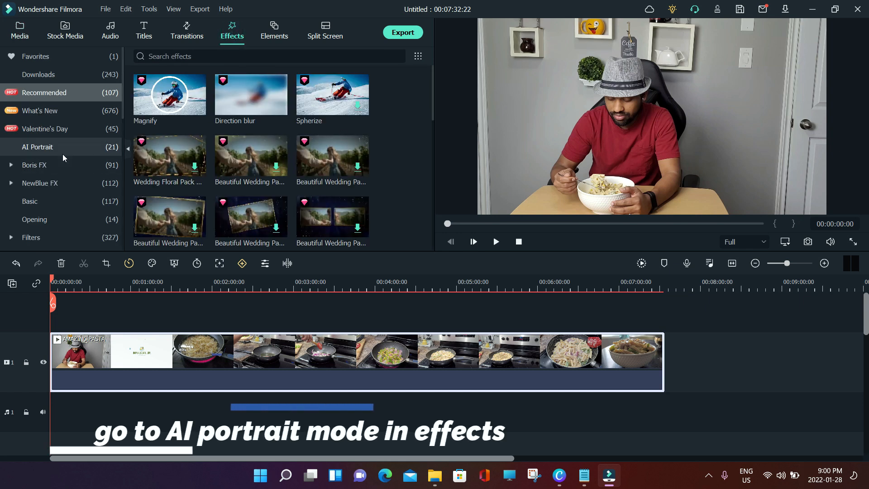
Step: Apply AI Portrait's Human Segmentation to the pasta clip and enlarge the person in the preview
left_click(37, 147)
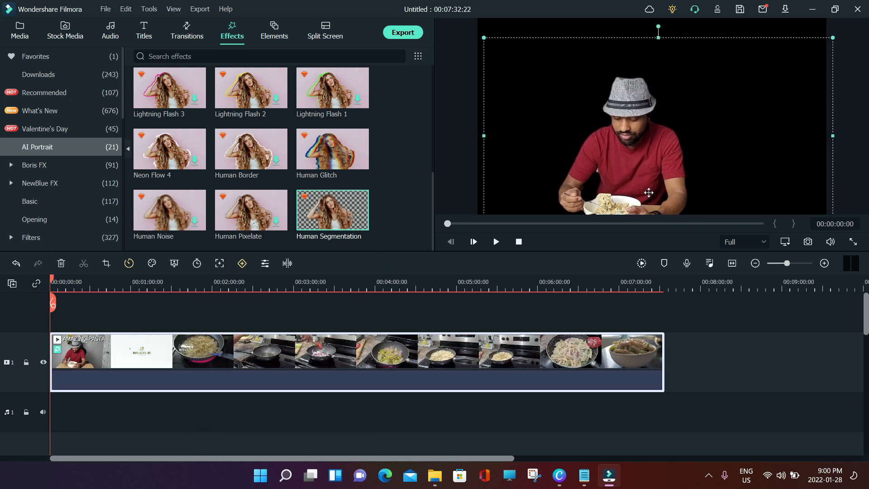
left_click_drag(649, 192, 682, 174)
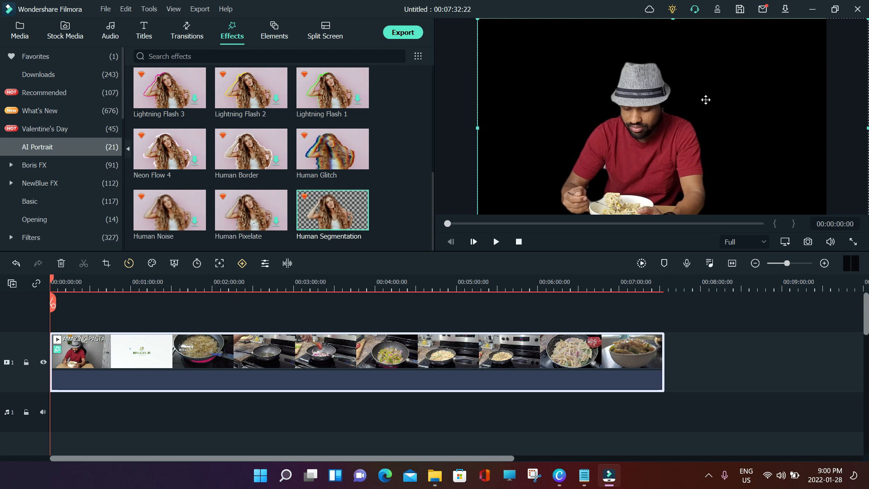
scroll("down", 3)
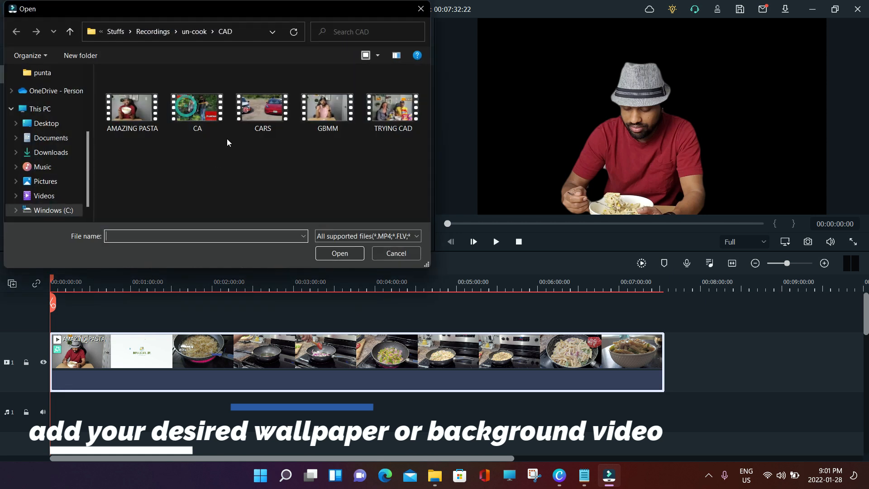
Step: Import food photo 20220119_231655 from Desktop > misc as the background beneath the clip
left_click(47, 123)
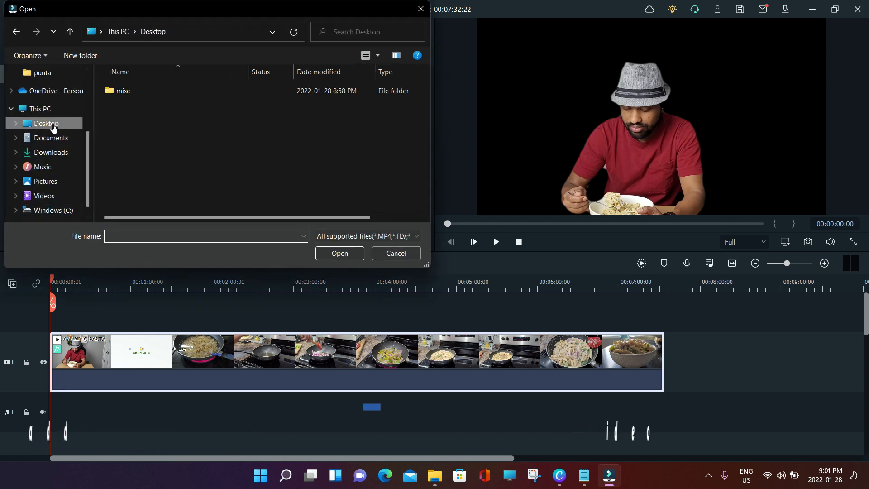
double_click(122, 90)
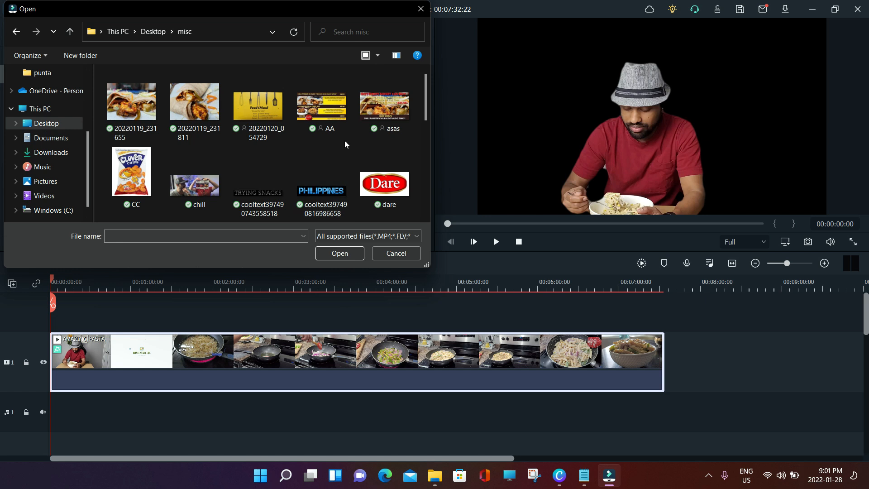
left_click(339, 254)
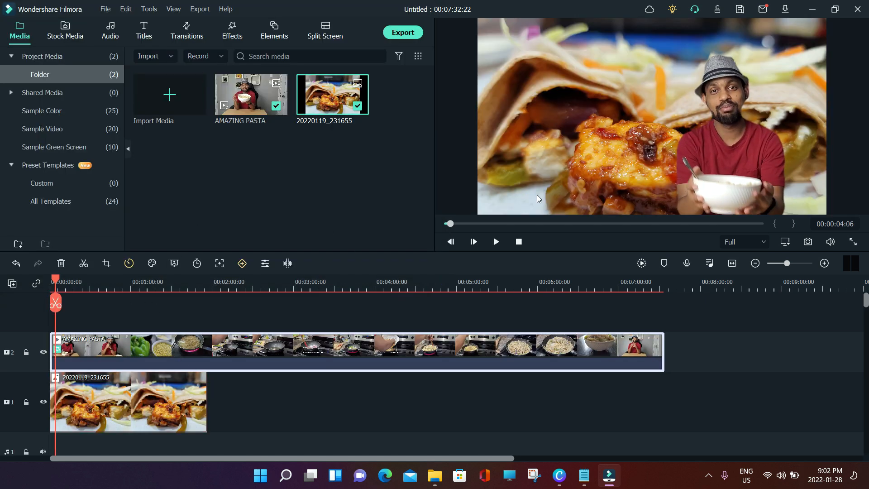
mouse_move(659, 172)
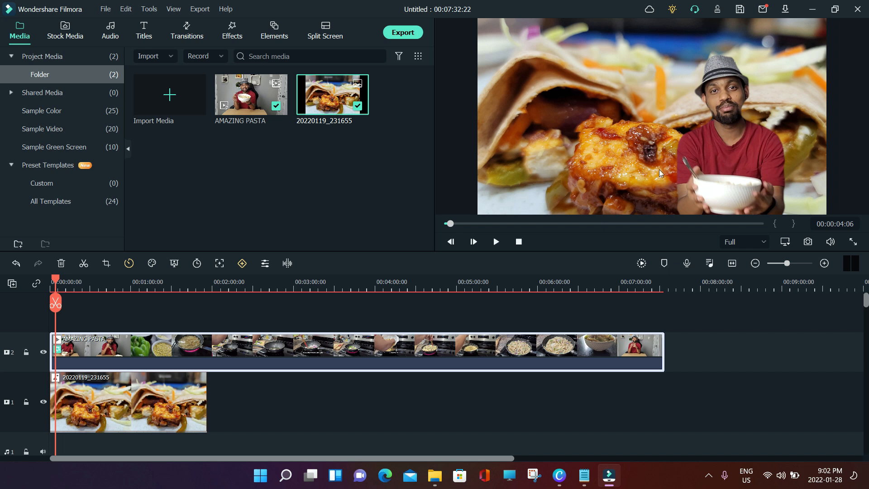
mouse_move(588, 167)
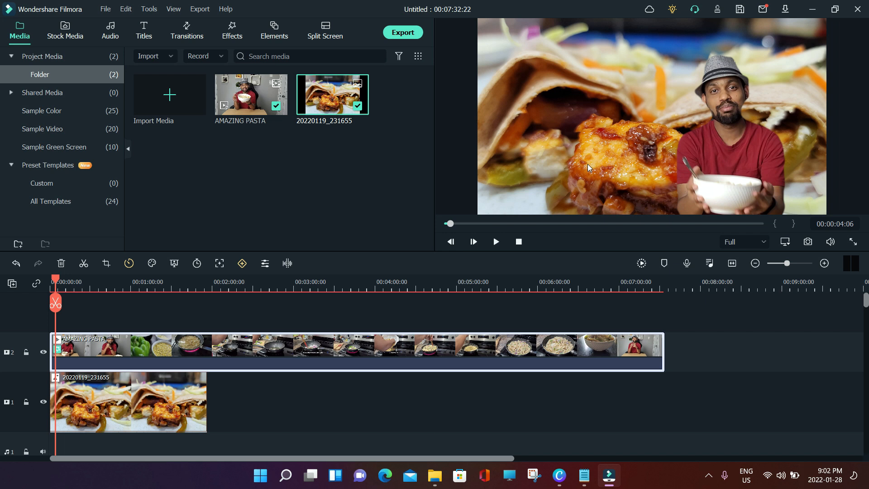
mouse_move(712, 220)
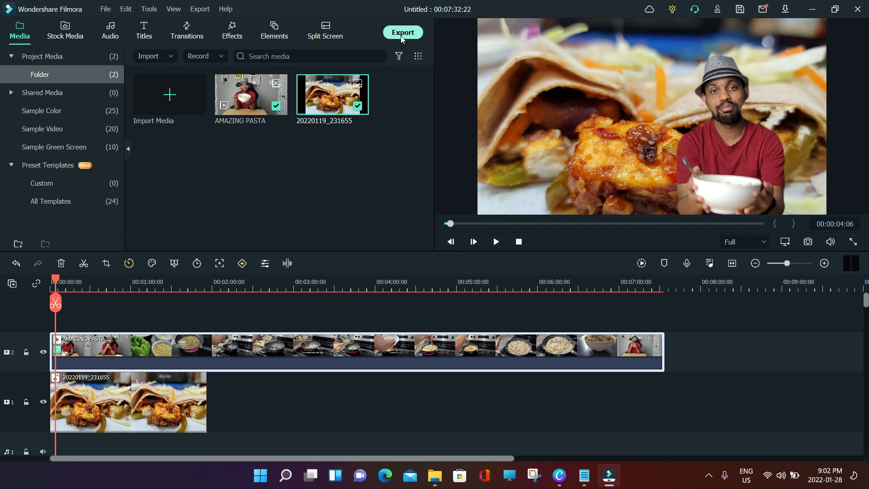
mouse_move(371, 317)
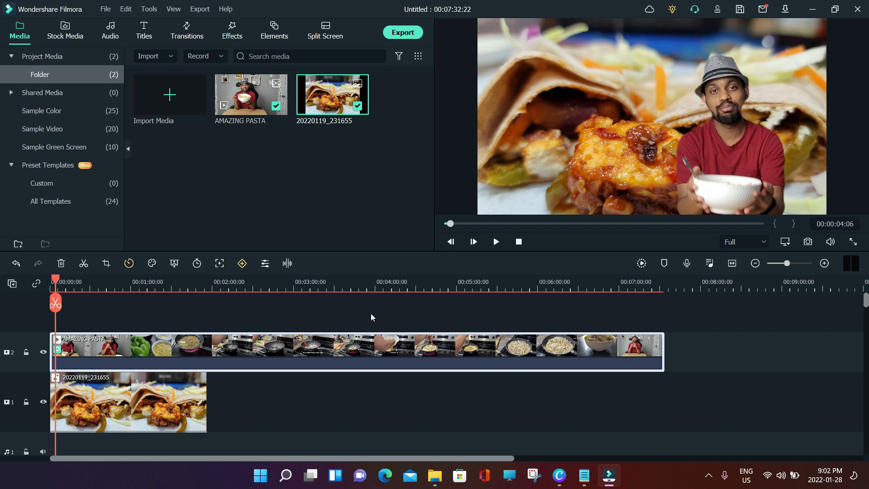
Step: Bring up the Export window with MP4 output settings for the composite
left_click(403, 32)
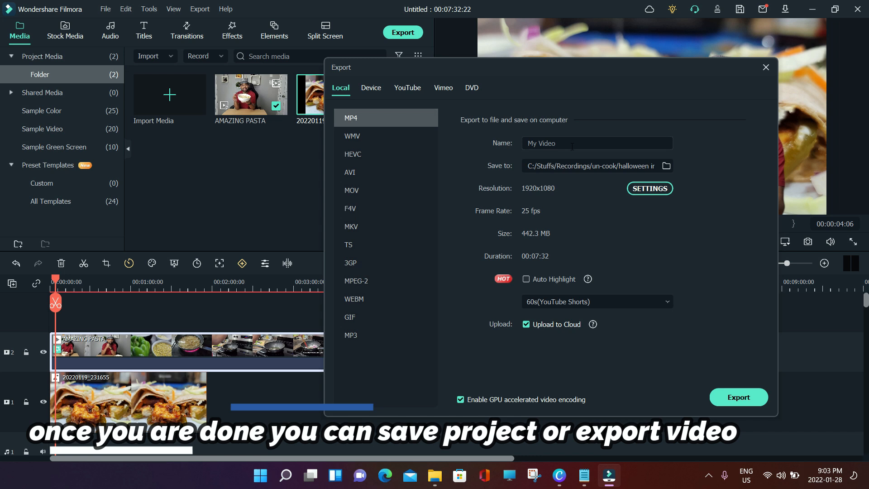
Step: Select the export name, enable Auto Highlight, preview the YouTube tab, then close Export
triple_click(597, 143)
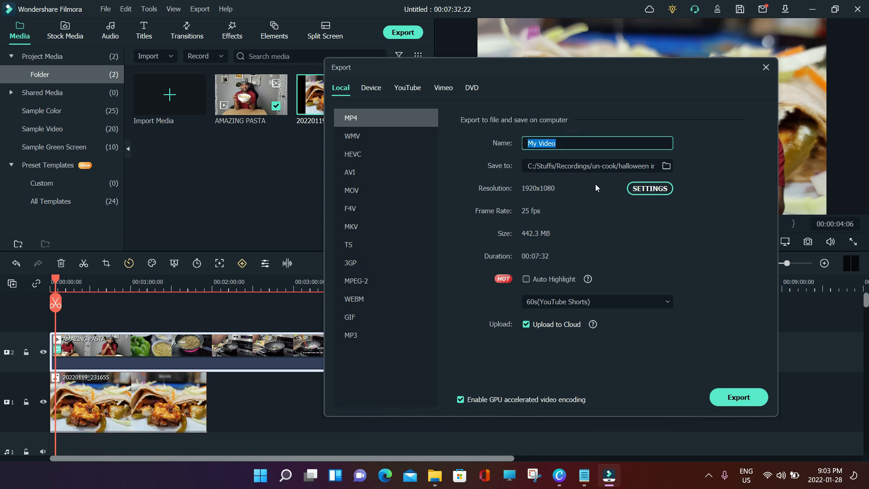
mouse_move(546, 216)
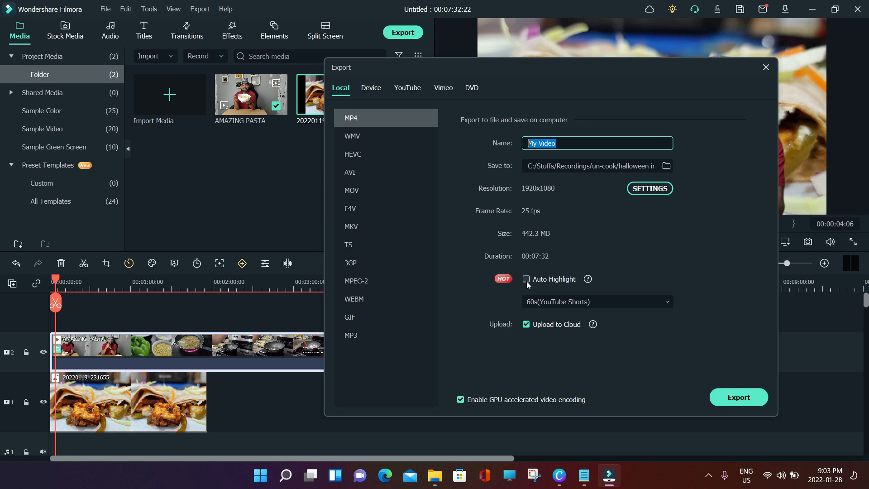
left_click(526, 279)
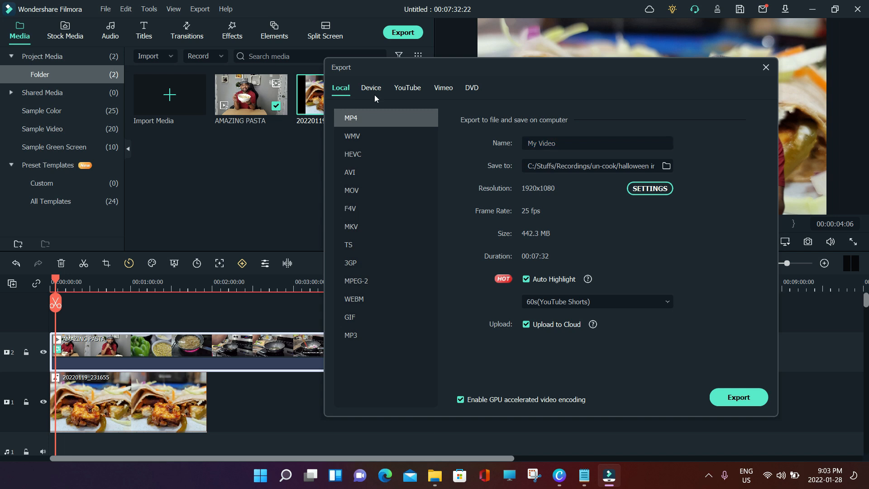
left_click(407, 87)
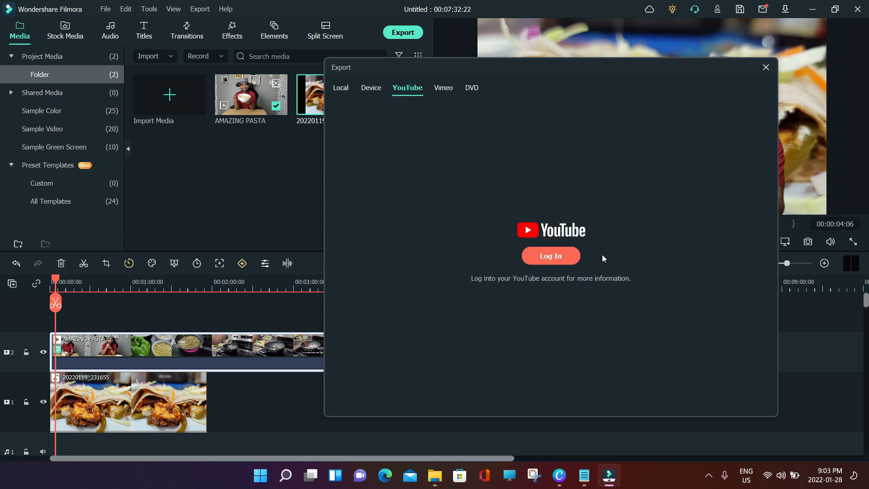
left_click(340, 87)
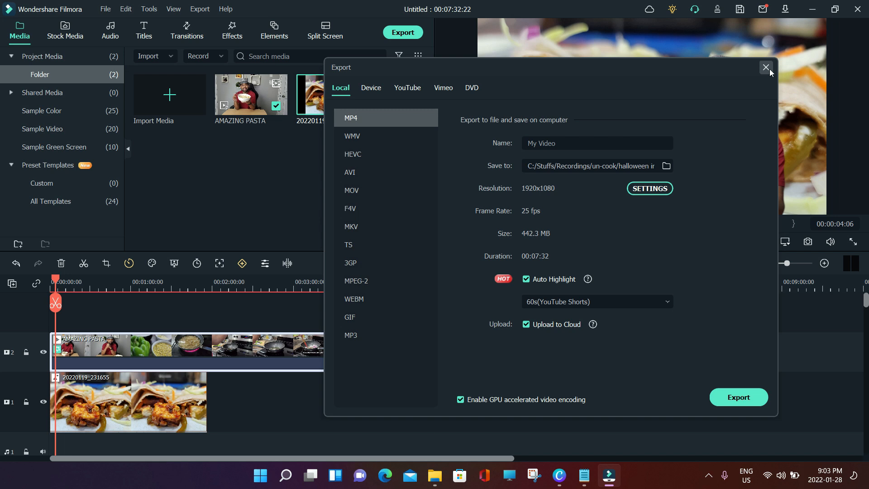
left_click(767, 67)
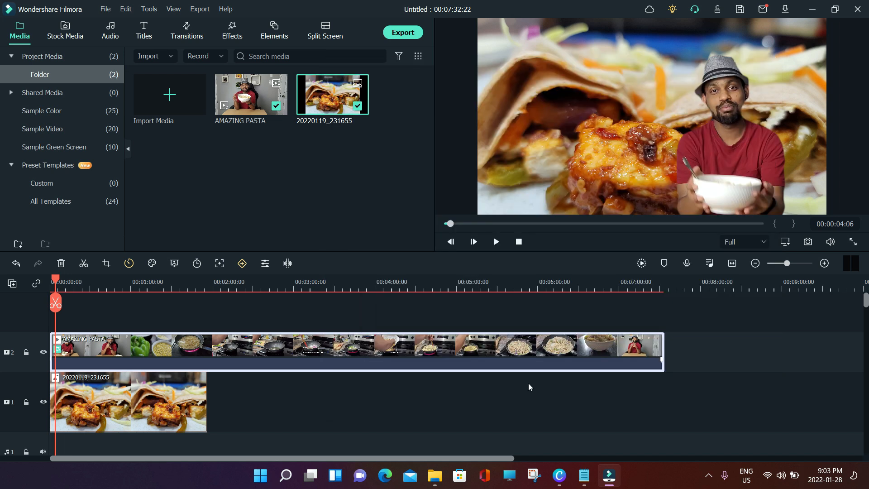
mouse_move(482, 297)
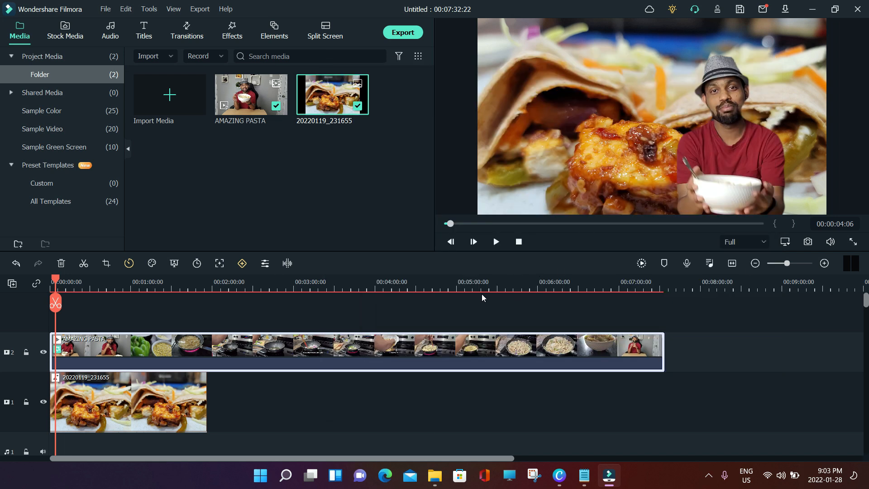